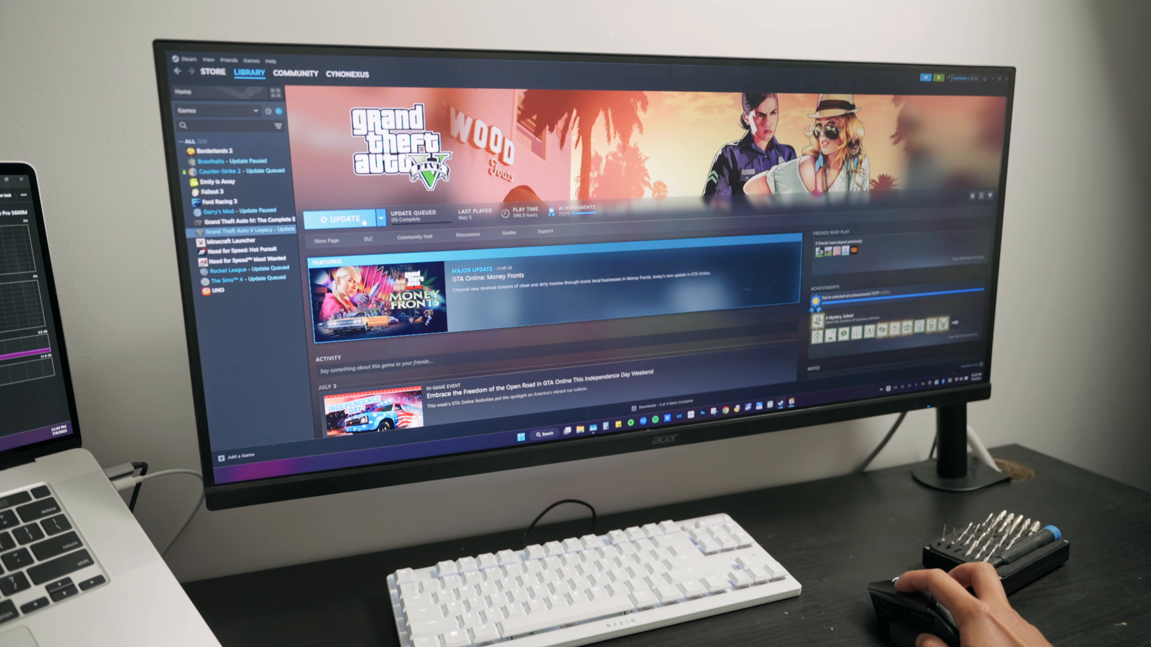
Step: Launch Grand Theft Auto V from its Steam library page
left_click(342, 219)
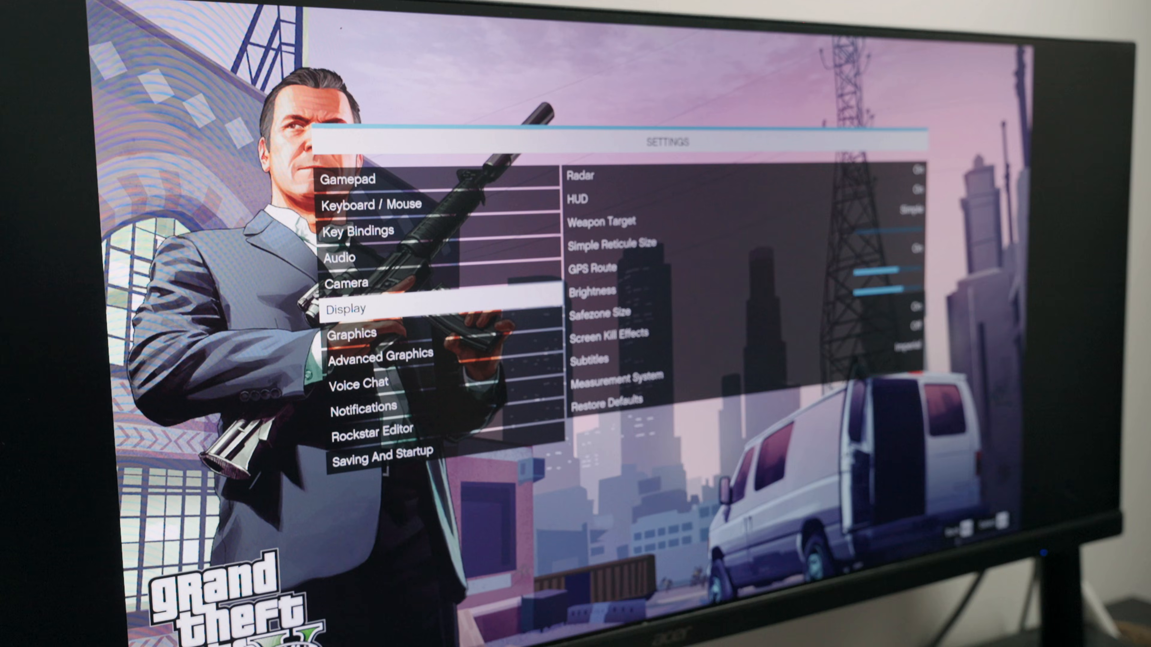
Step: Review the Graphics quality options, scrolling down through them to Post FX
left_click(352, 333)
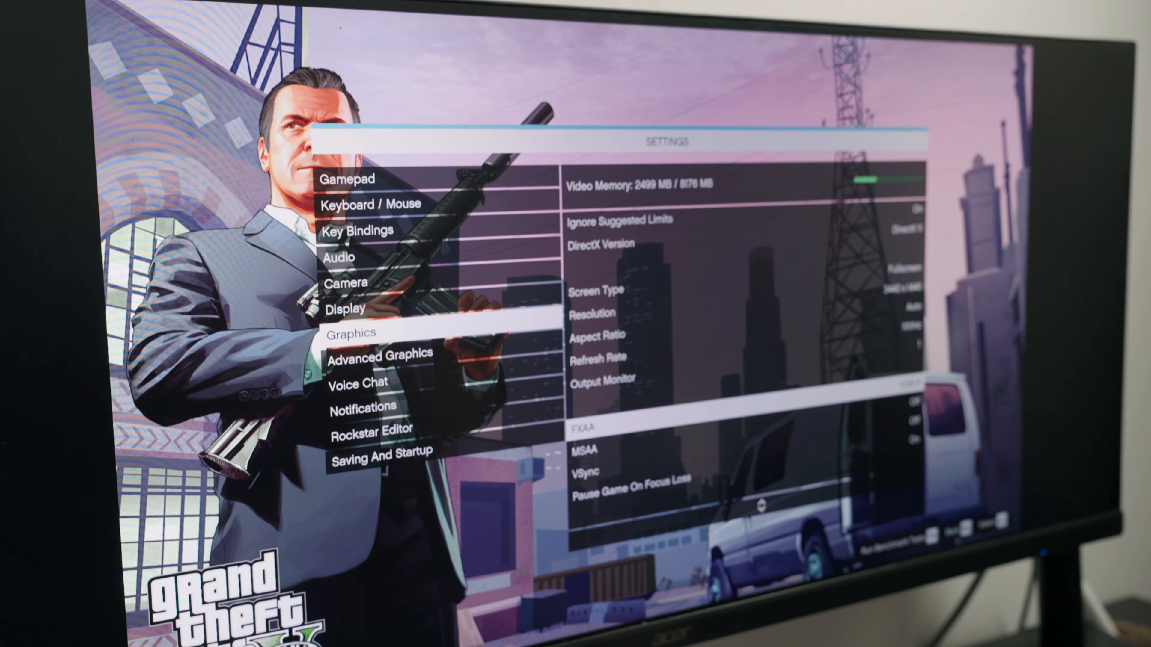
scroll("down", 3)
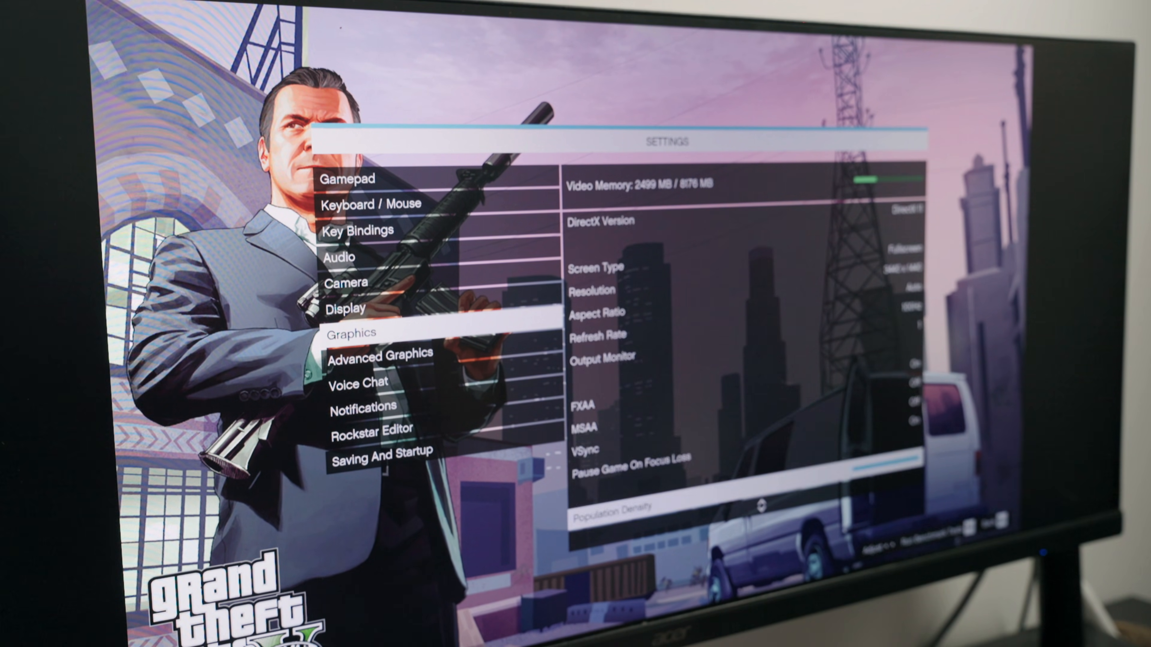
scroll("down", 3)
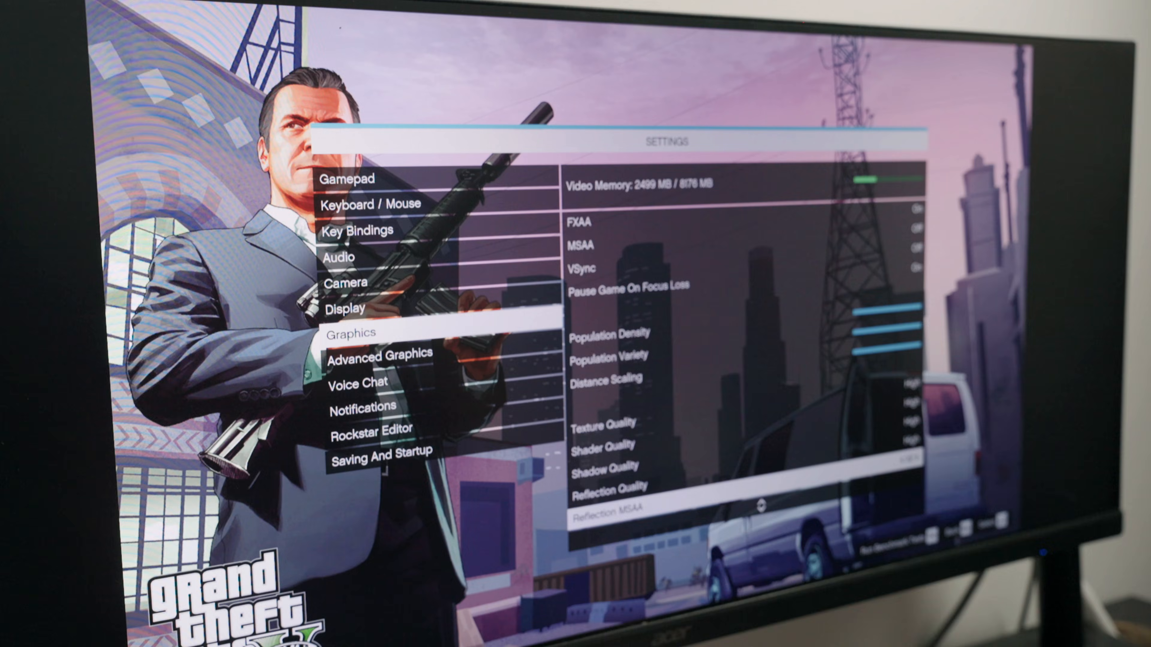
scroll("down", 3)
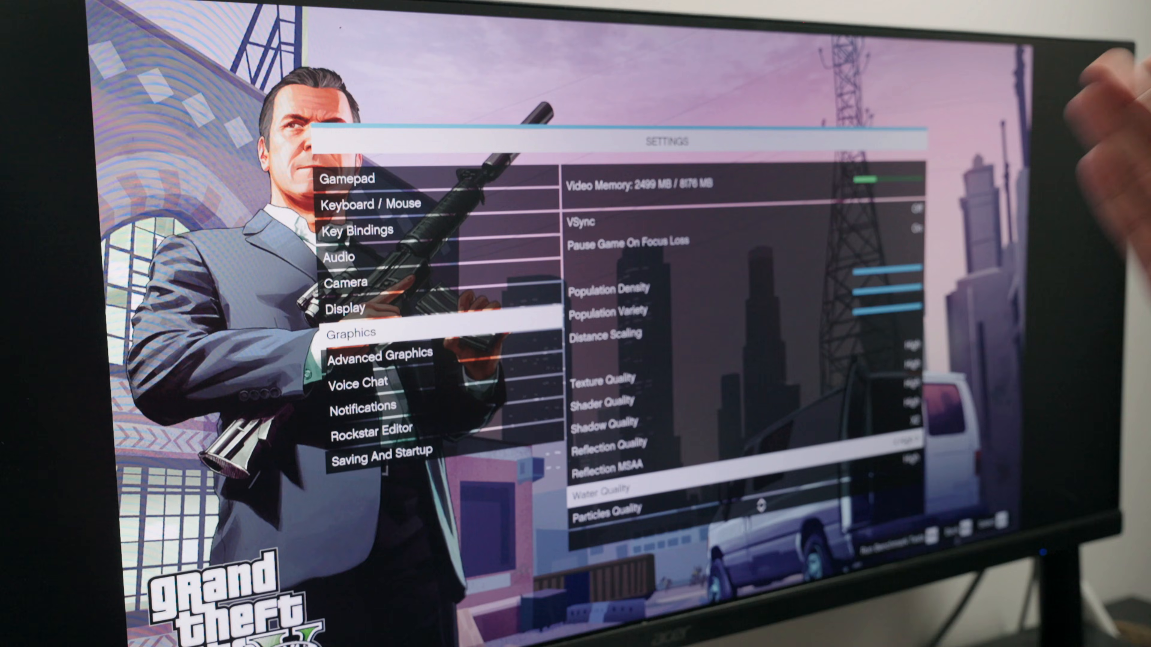
scroll("down", 3)
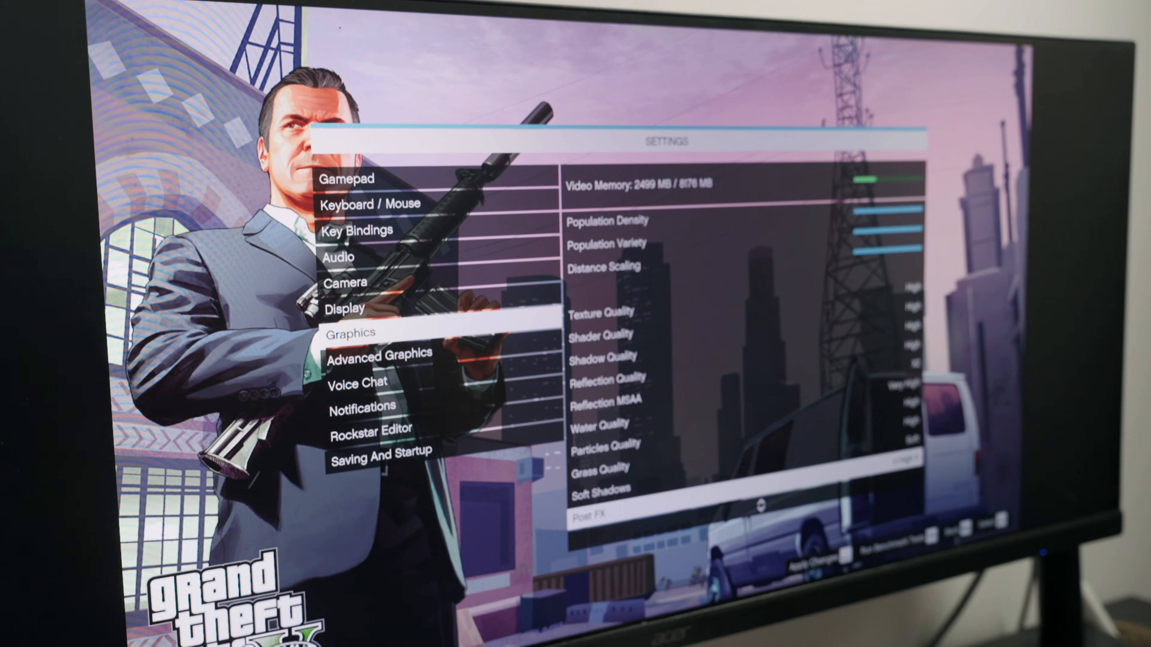
scroll("down", 3)
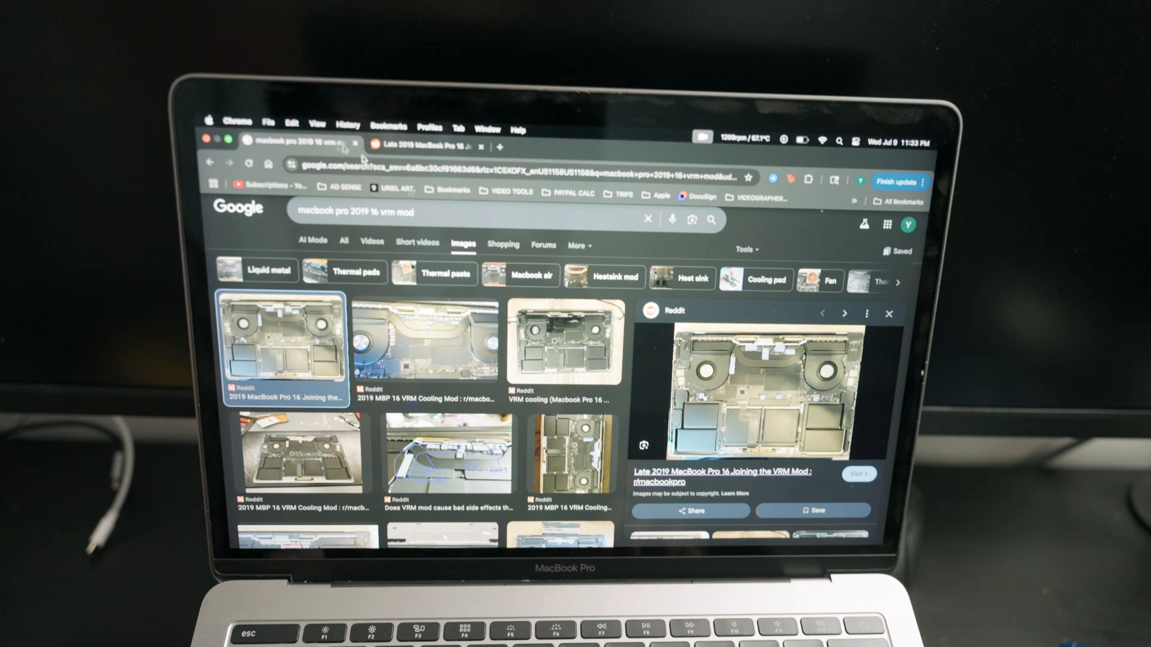
Step: Open a Reddit image result showing a late 2019 MacBook Pro 16 VRM mod
scroll("down", 3)
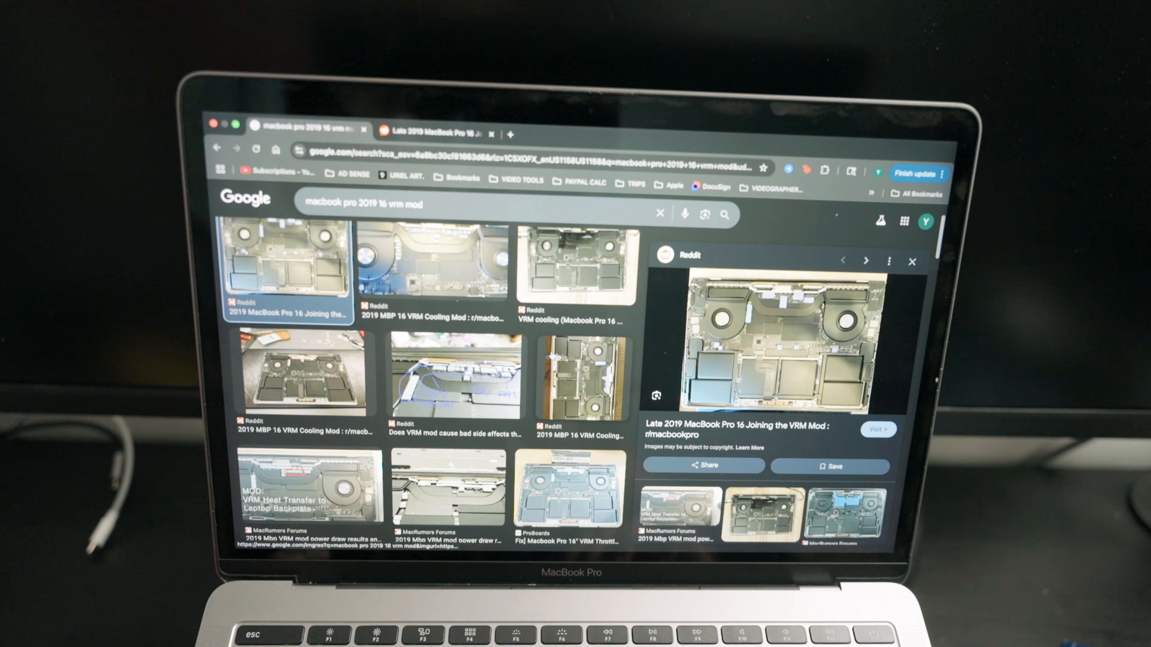
left_click(453, 380)
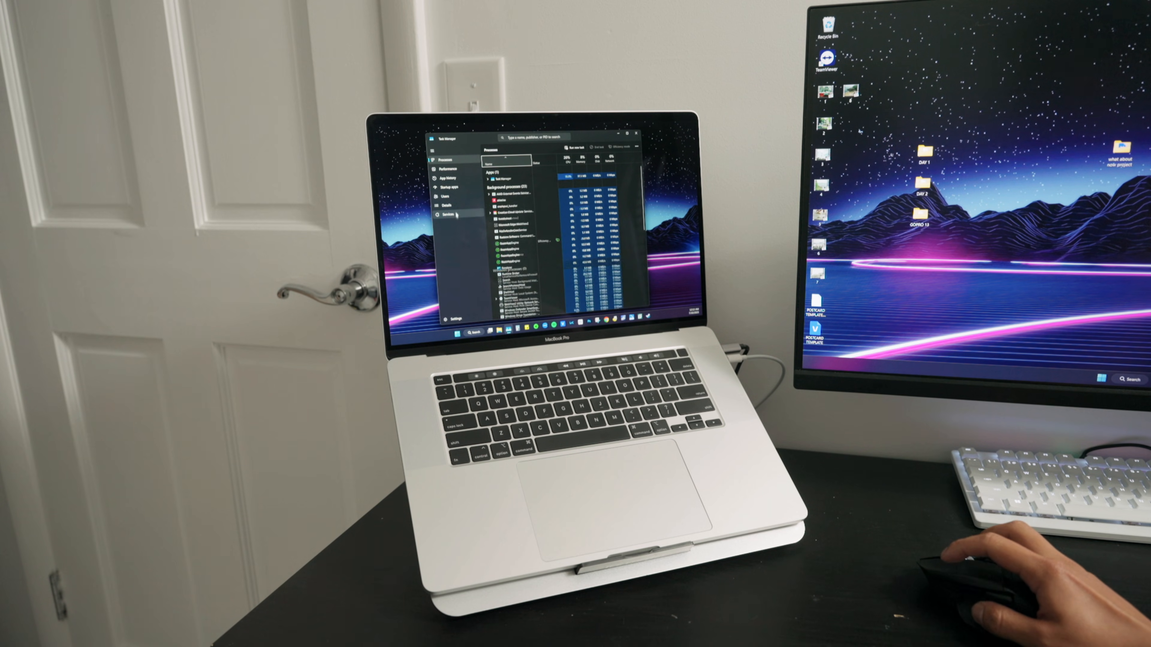
Step: Show the Performance readings with GPU 0 at about 49–50°C versus 54°C before
left_click(443, 172)
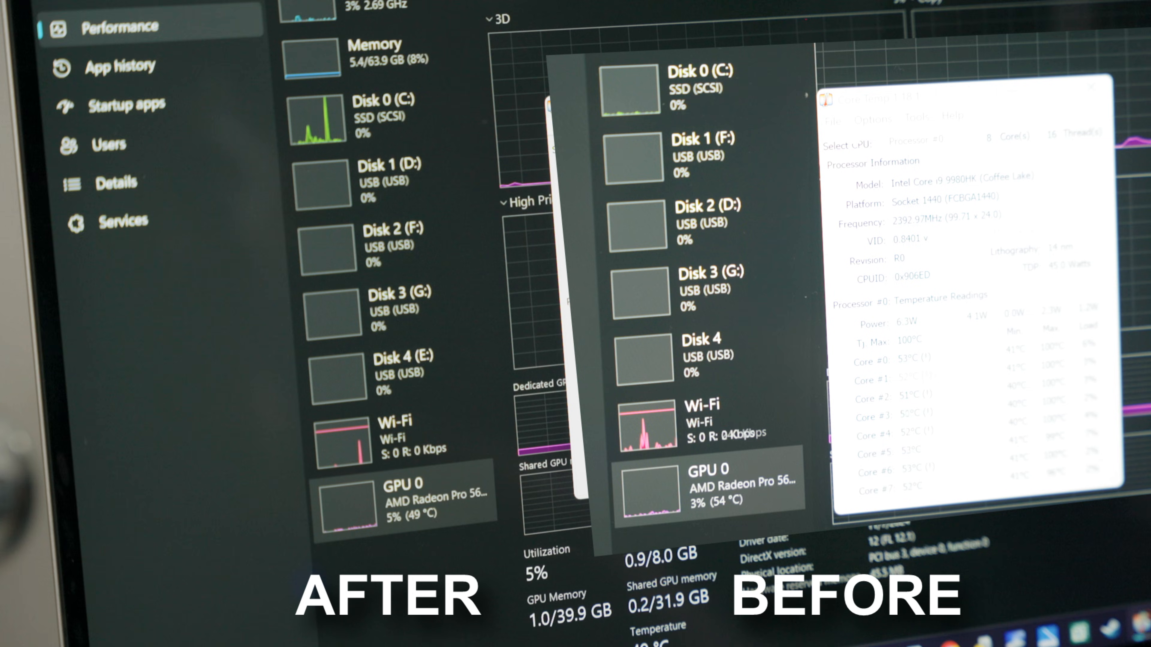
mouse_move(403, 514)
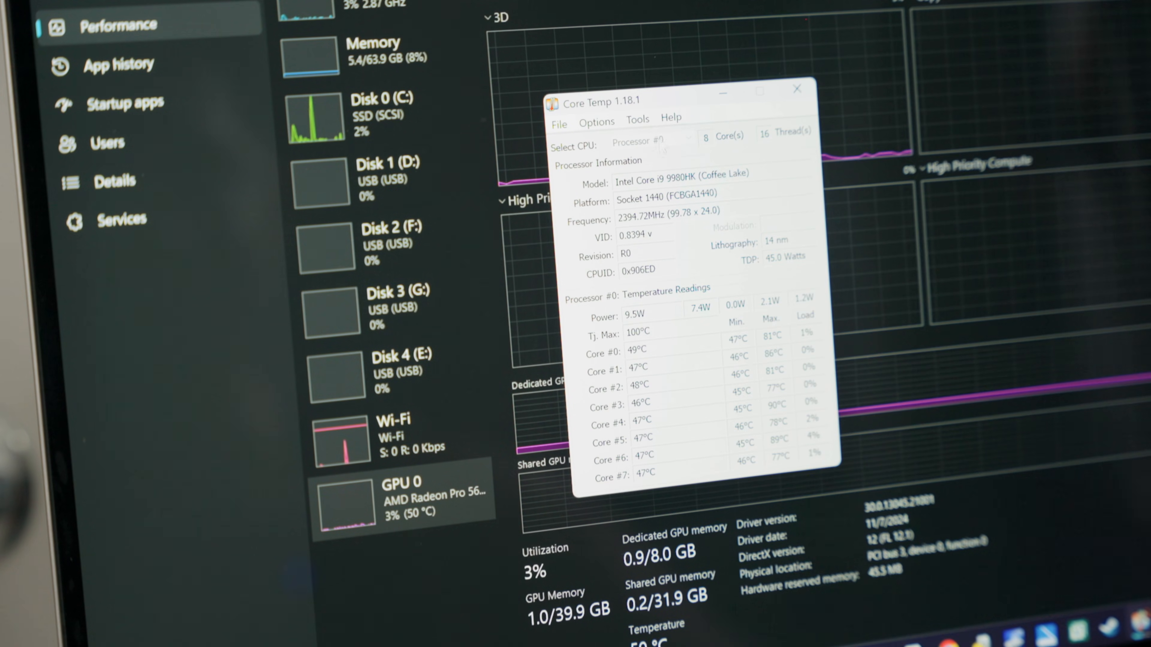
Step: Place Core Temp beside Task Manager to read idle cores at about 45–47°C versus 51–53°C
left_click_drag(617, 101, 550, 158)
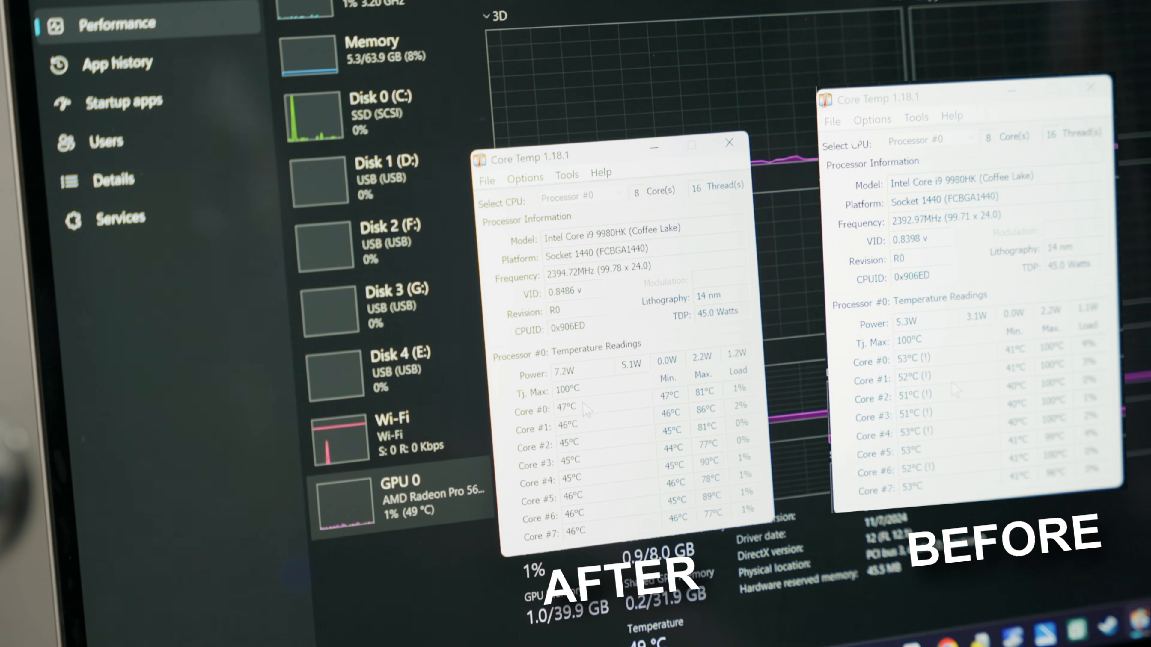
left_click(1090, 86)
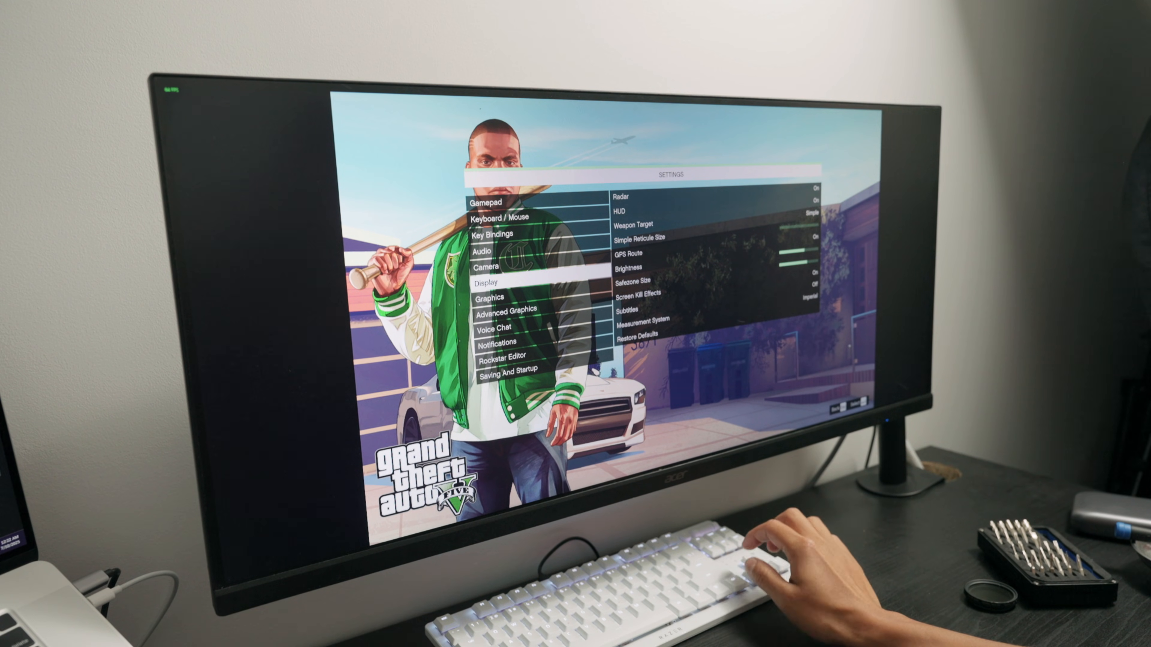
Step: Show the Graphics section listing video memory, resolution, refresh rate and anti-aliasing
left_click(495, 296)
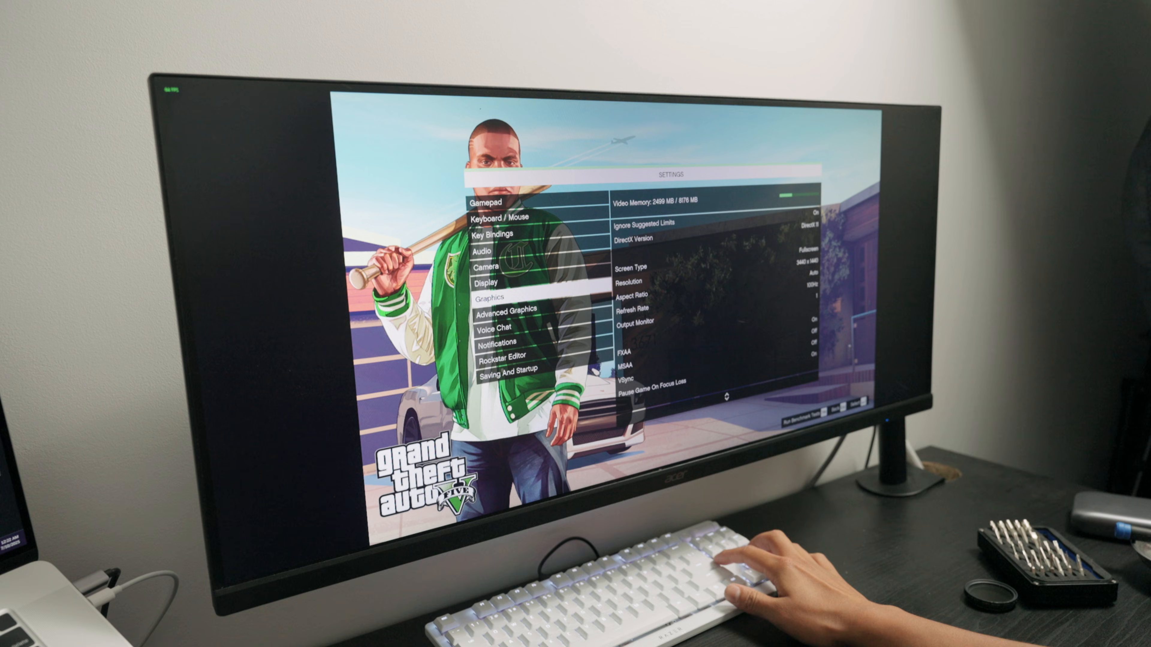